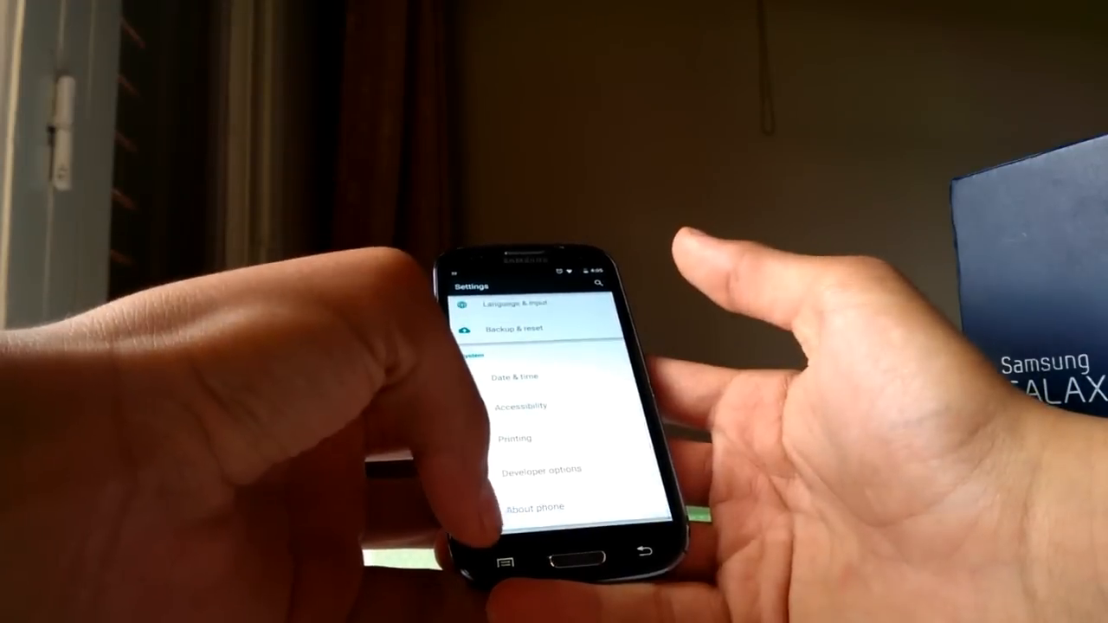
# Open About phone in Settings and trigger the Android Lollipop easter egg.
pyautogui.click(534, 508)
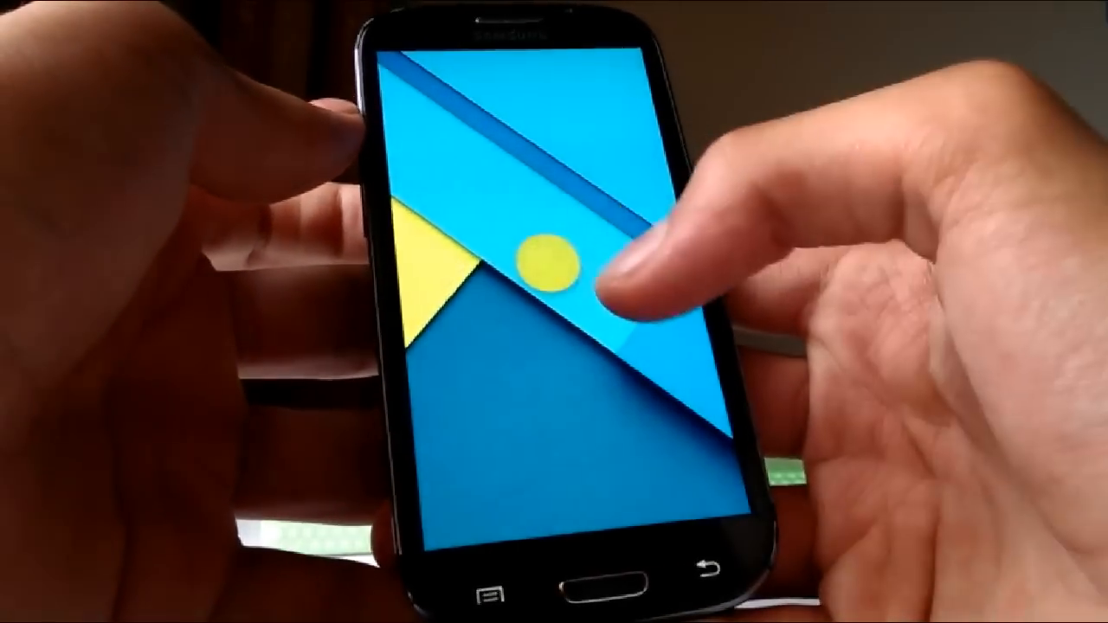
# Tap the Lollipop easter egg artwork to interact with it.
pyautogui.click(543, 260)
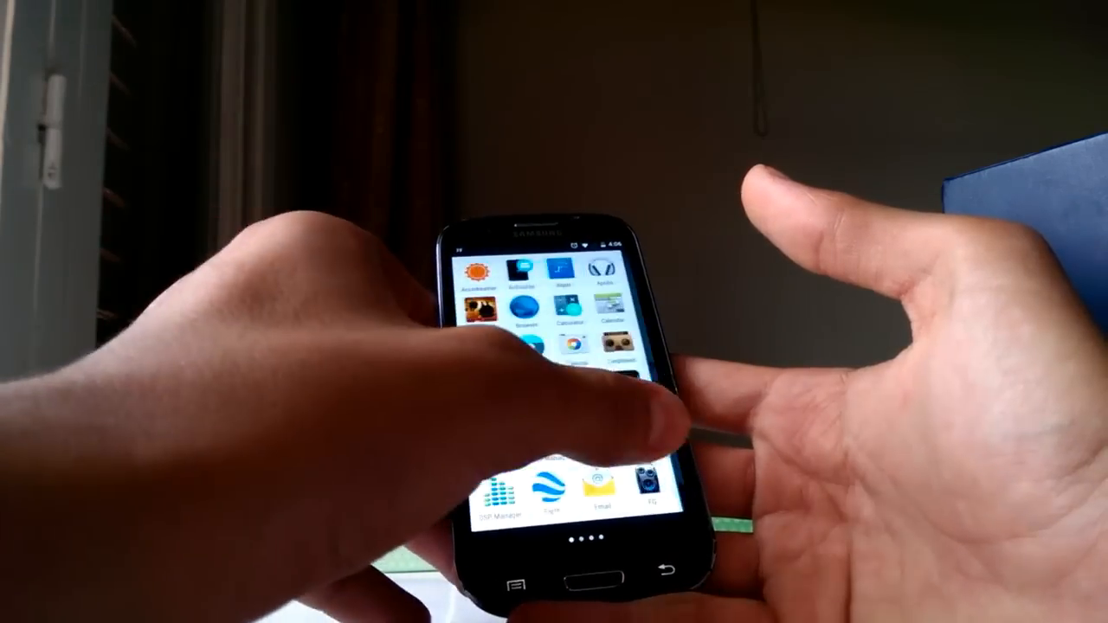
# Swipe left through the app drawer pages of installed apps.
pyautogui.hscroll(-3)
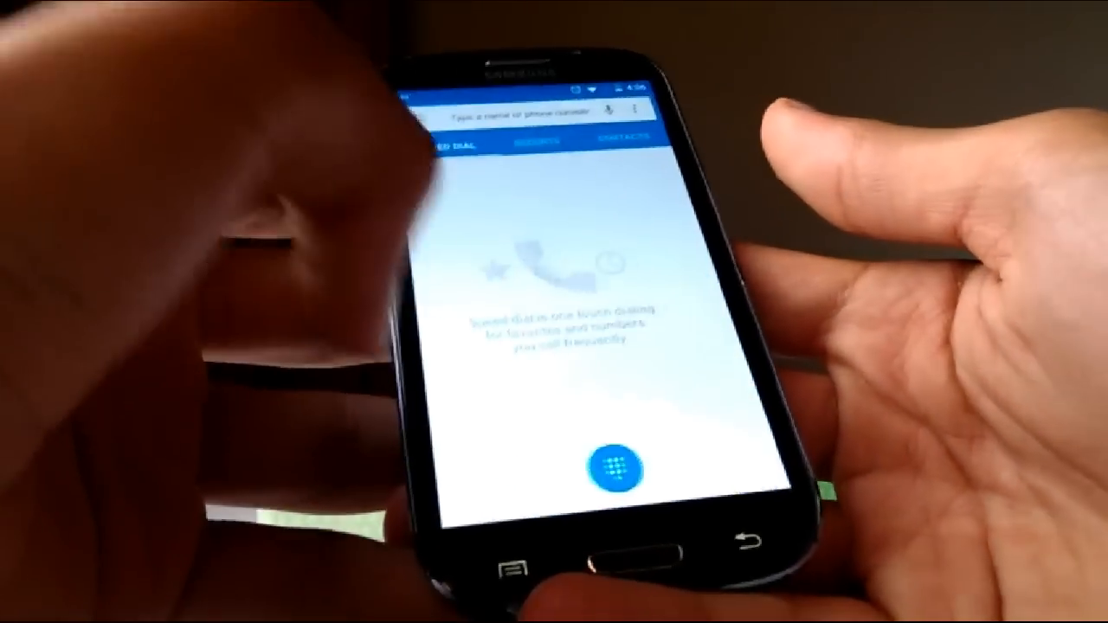
# Switch the Dialer to the CONTACTS tab, which shows no contacts.
pyautogui.click(615, 143)
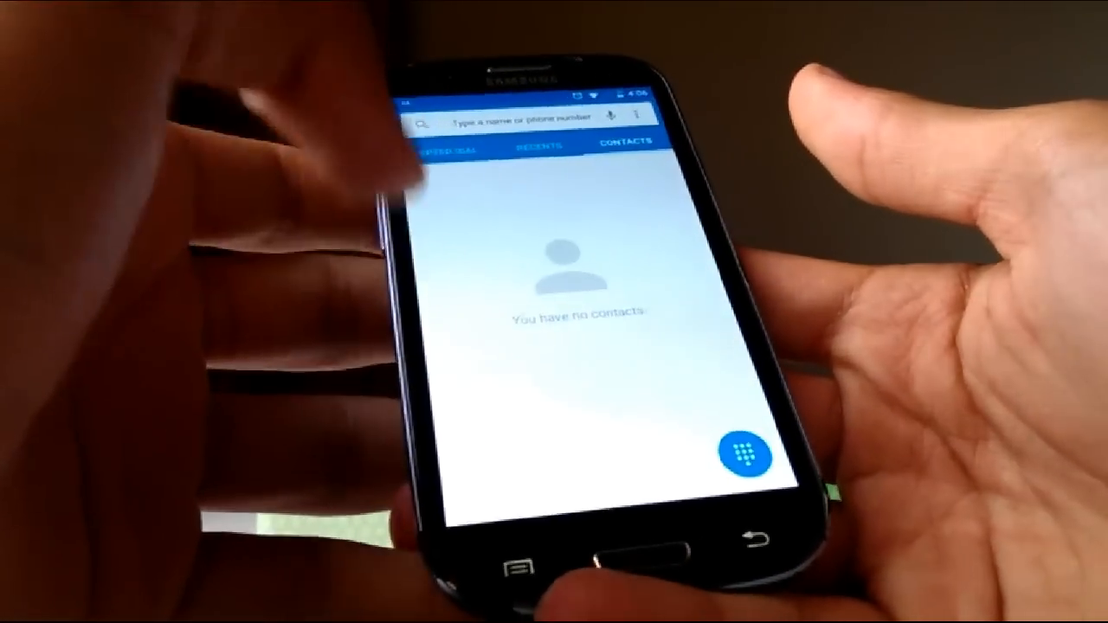